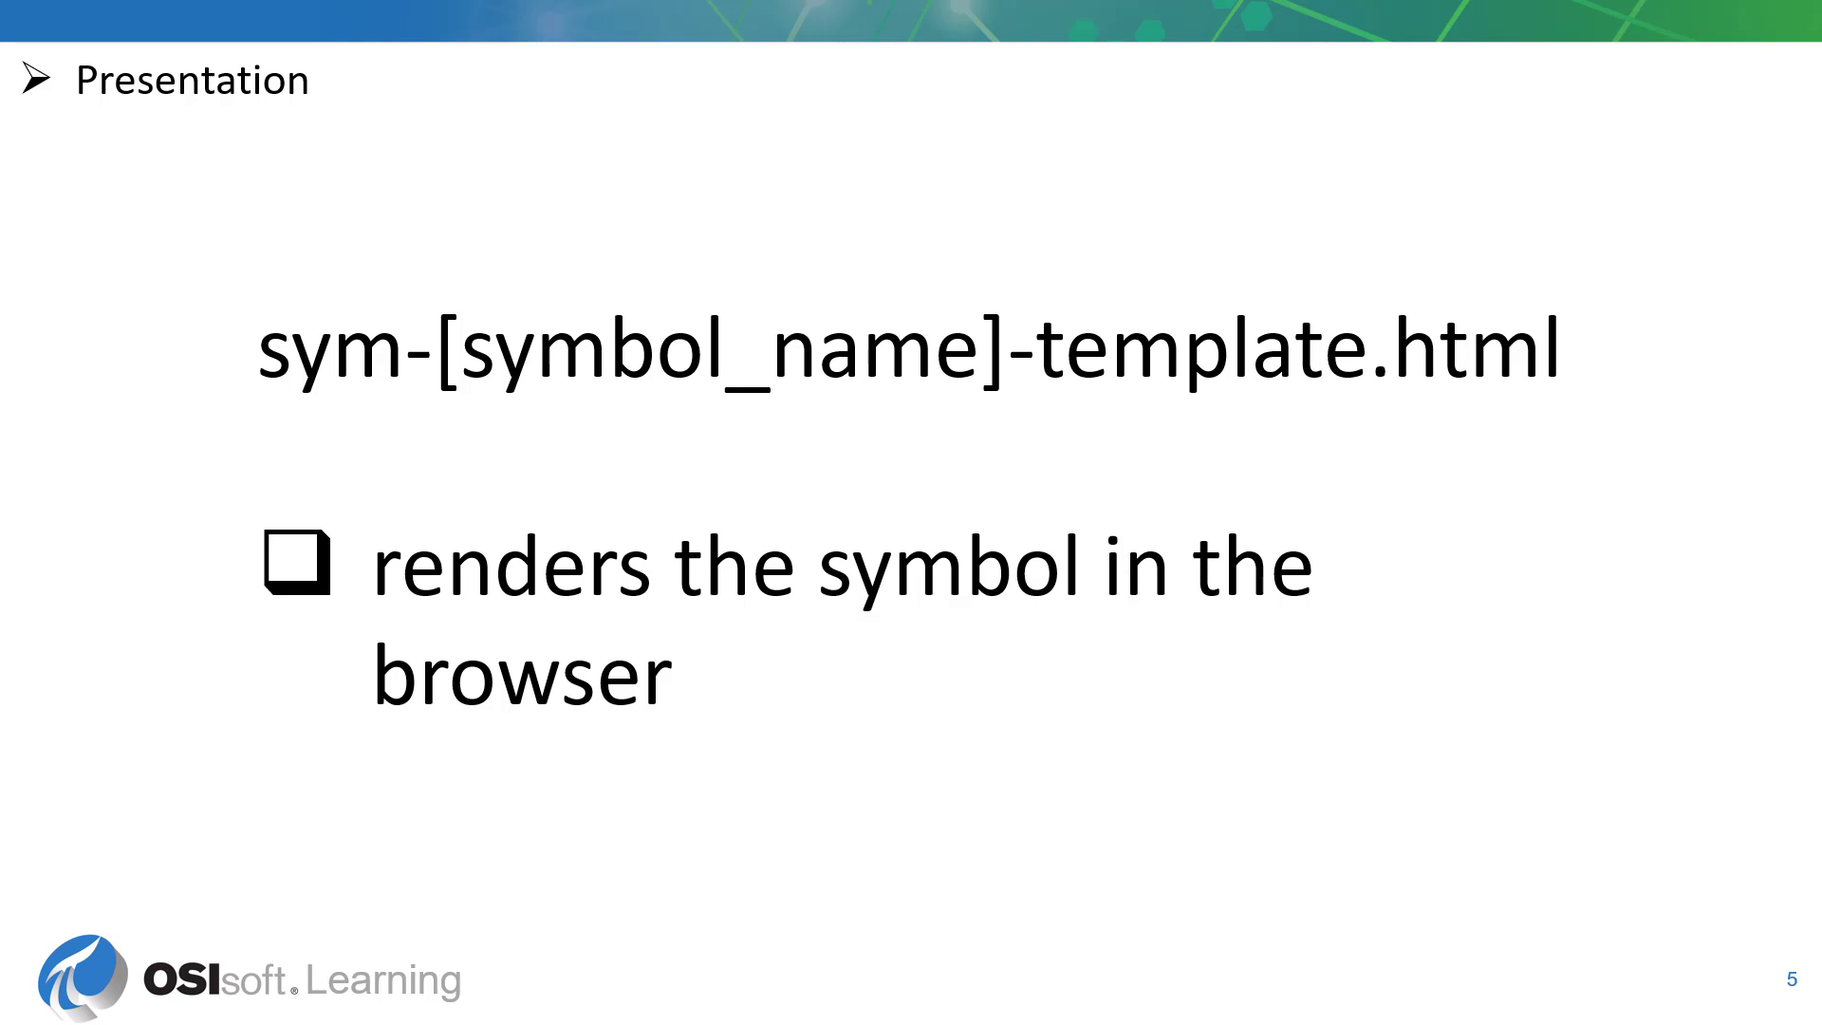
Advance to slide 6 explaining that sym-[symbol_name]-config.html renders the configuration pane
{"action": "key", "text": "Right"}
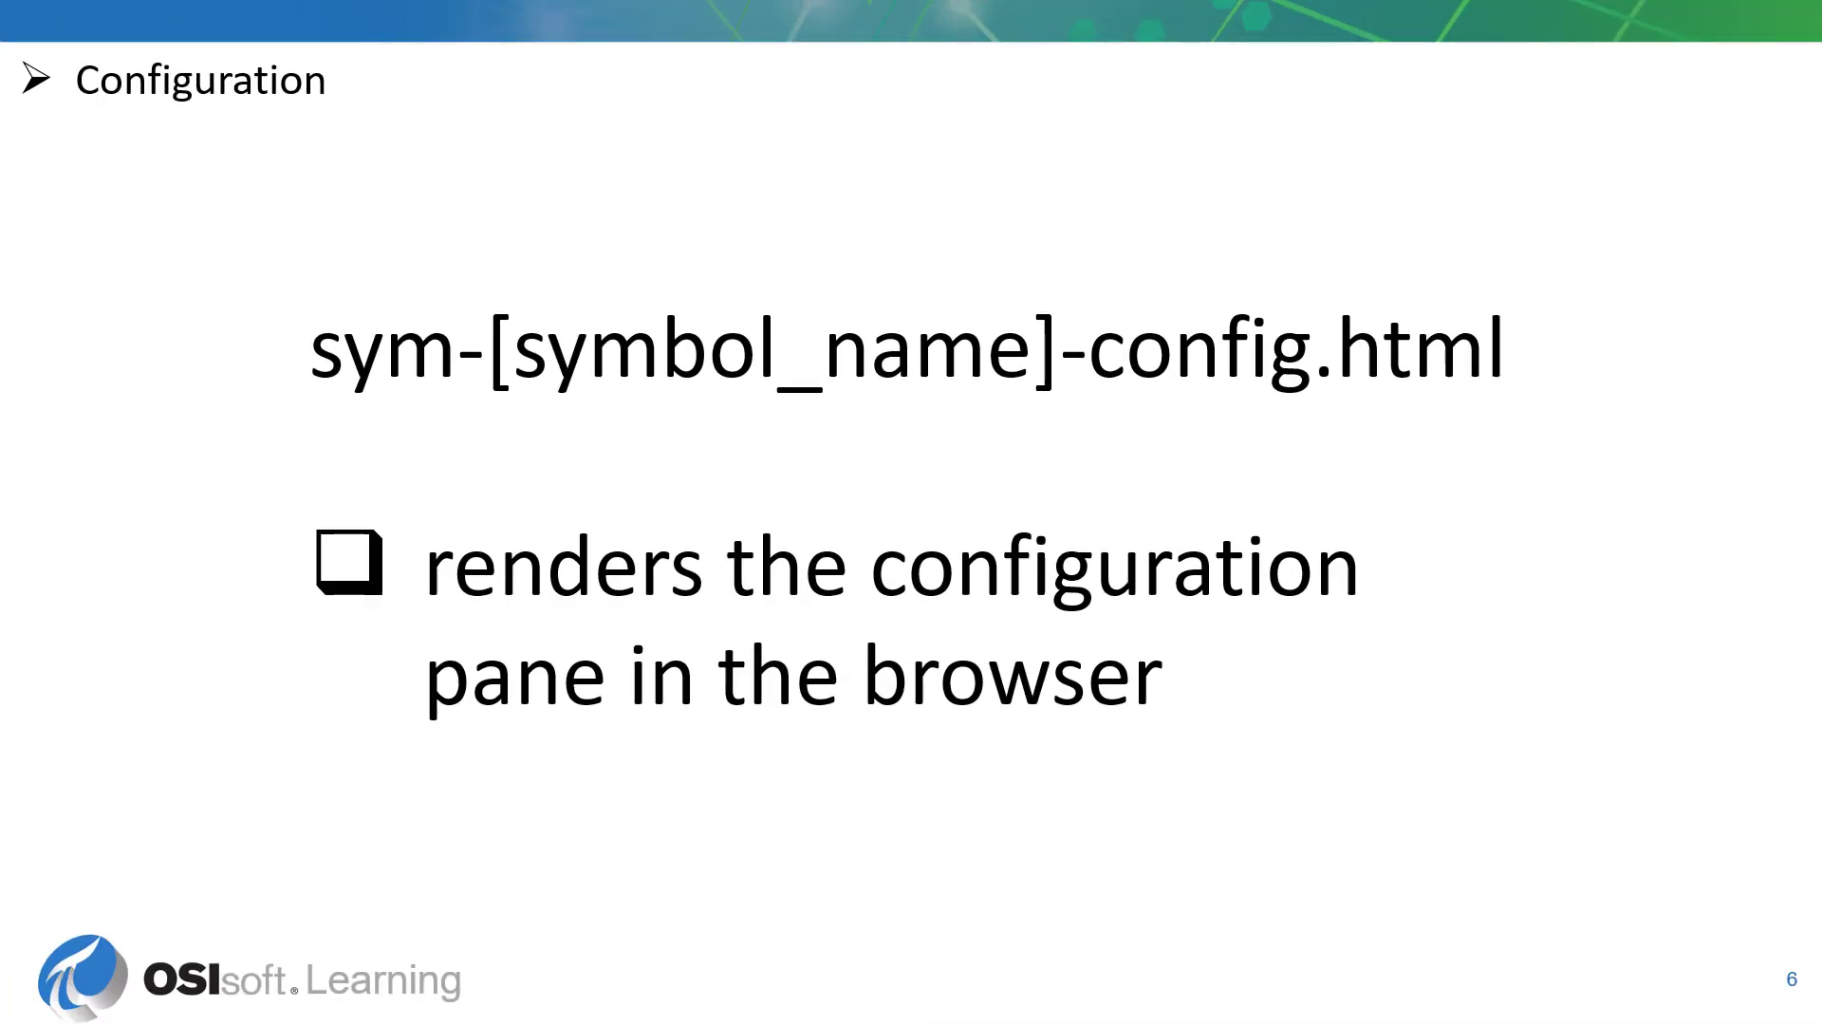